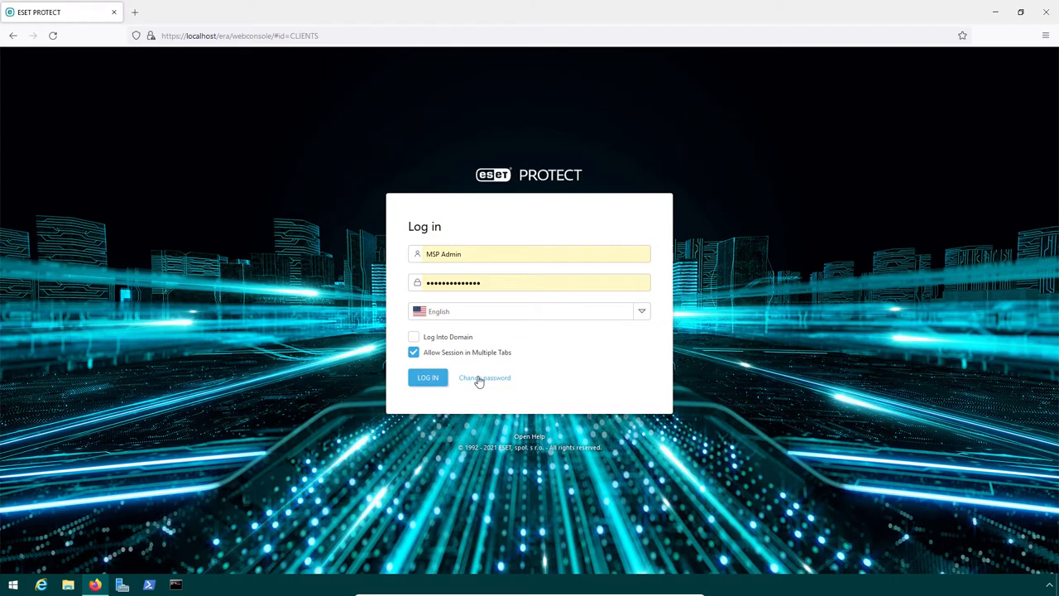
- Sign in to the ESET PROTECT web console as MSP Admin
{"action": "left_click", "coordinate": [427, 377]}
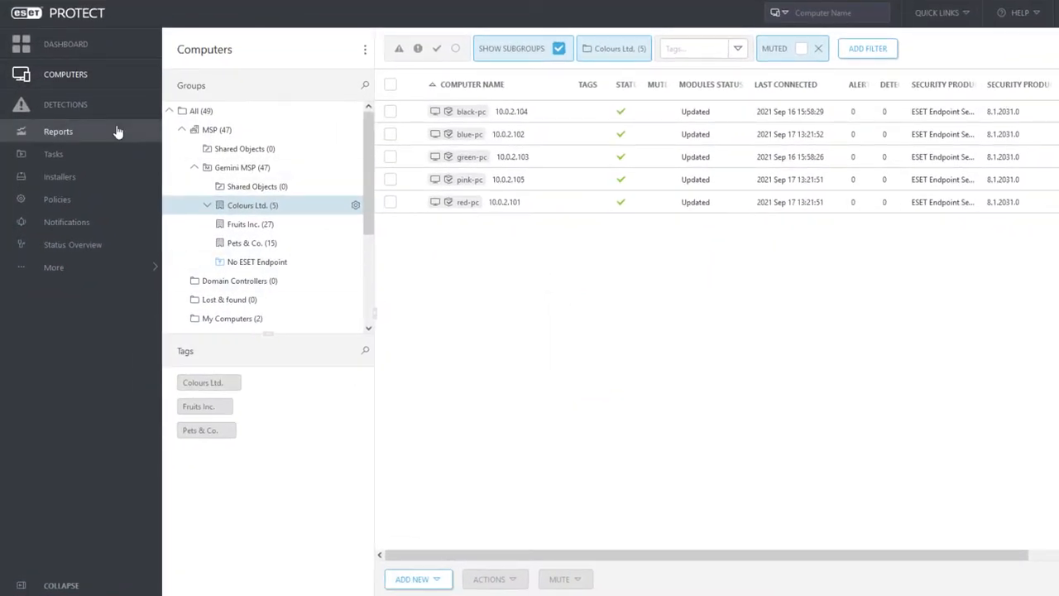
- Browse the Computers, Automation and Antivirus detections report template categories
{"action": "left_click", "coordinate": [58, 131]}
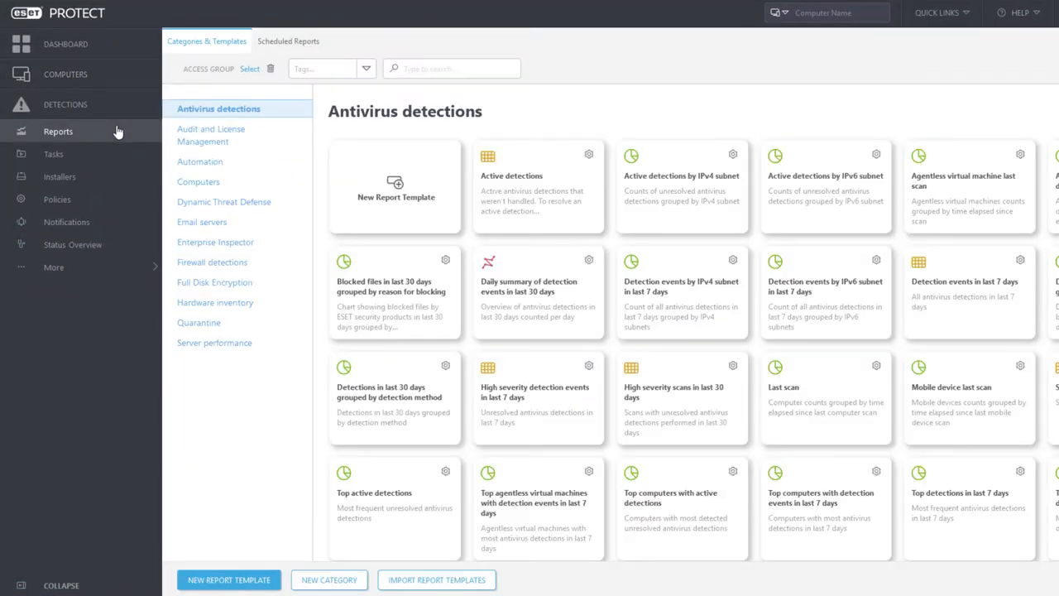
{"action": "scroll", "scroll_direction": "down", "scroll_amount": 3}
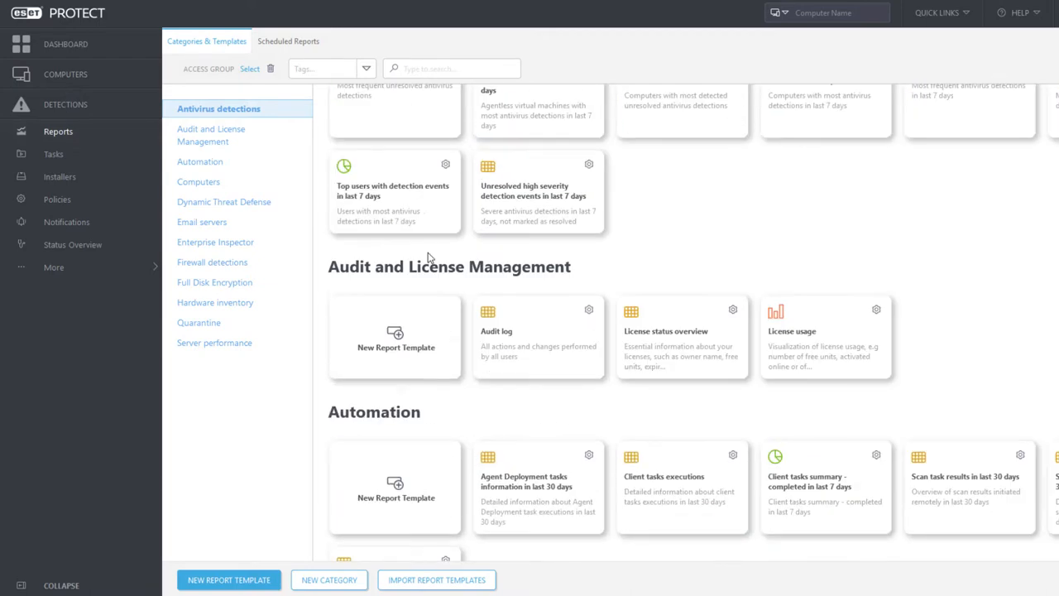
{"action": "left_click", "coordinate": [199, 181]}
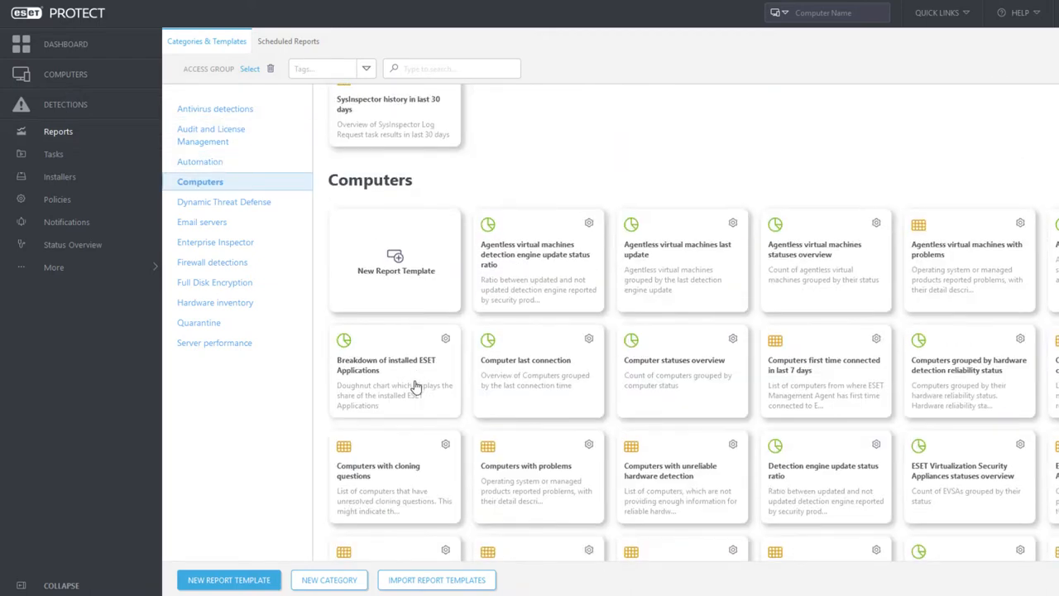
{"action": "left_click", "coordinate": [199, 162]}
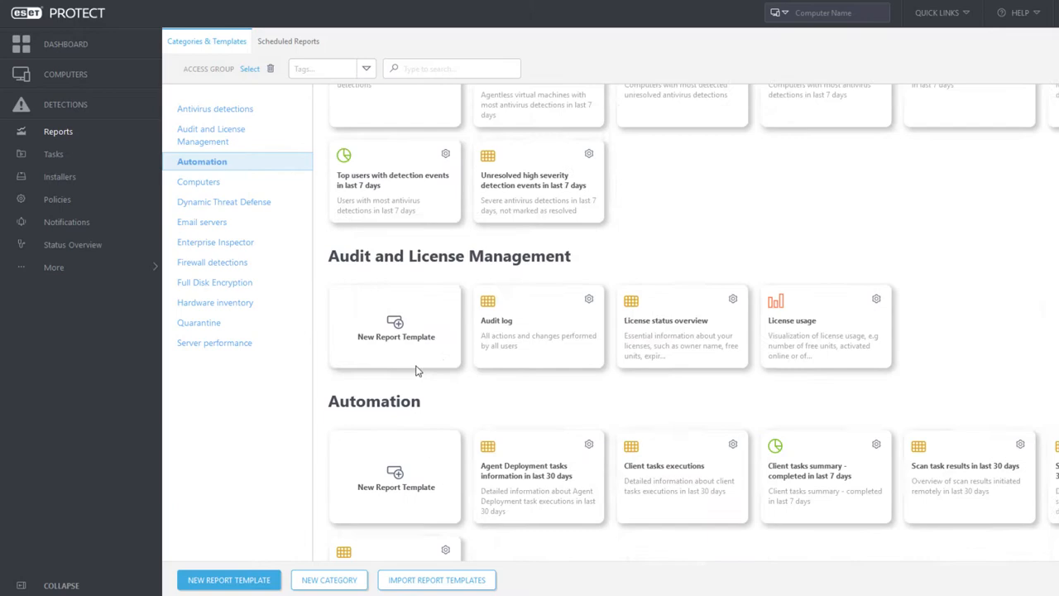
{"action": "left_click", "coordinate": [219, 109]}
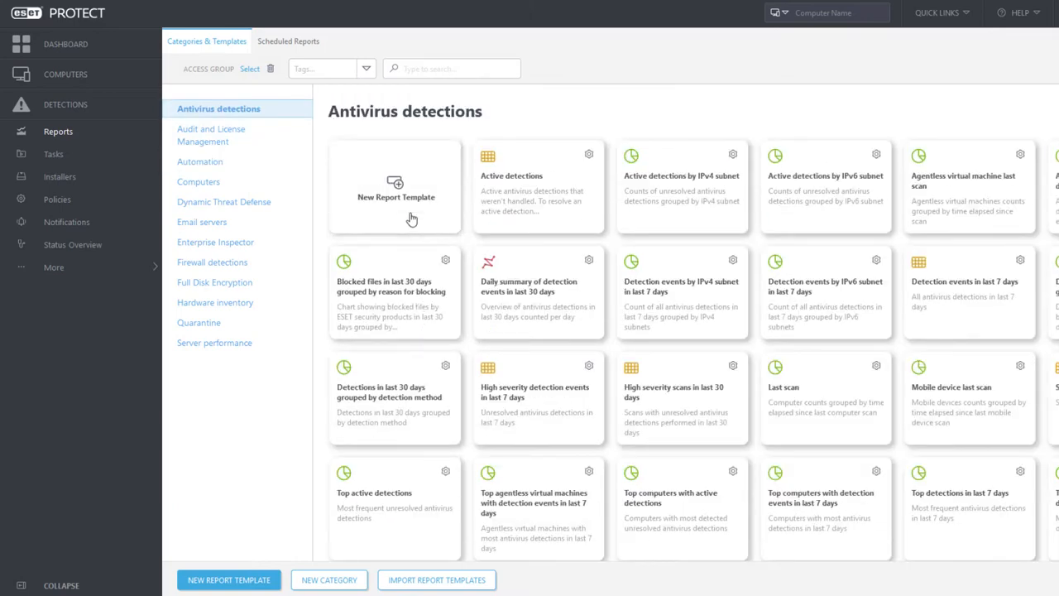
{"action": "mouse_move", "coordinate": [372, 427]}
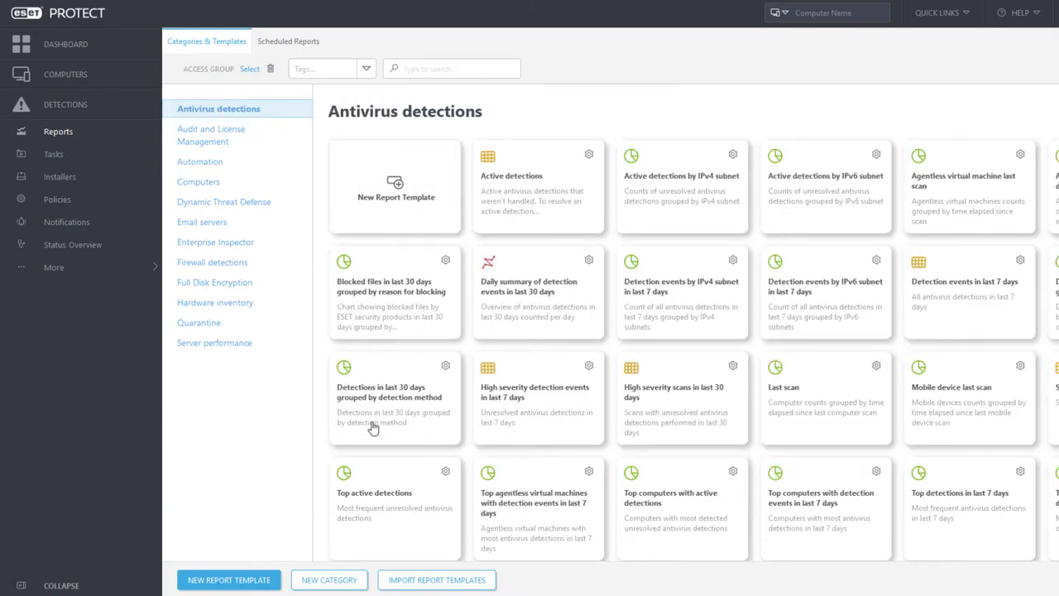
{"action": "mouse_move", "coordinate": [330, 579]}
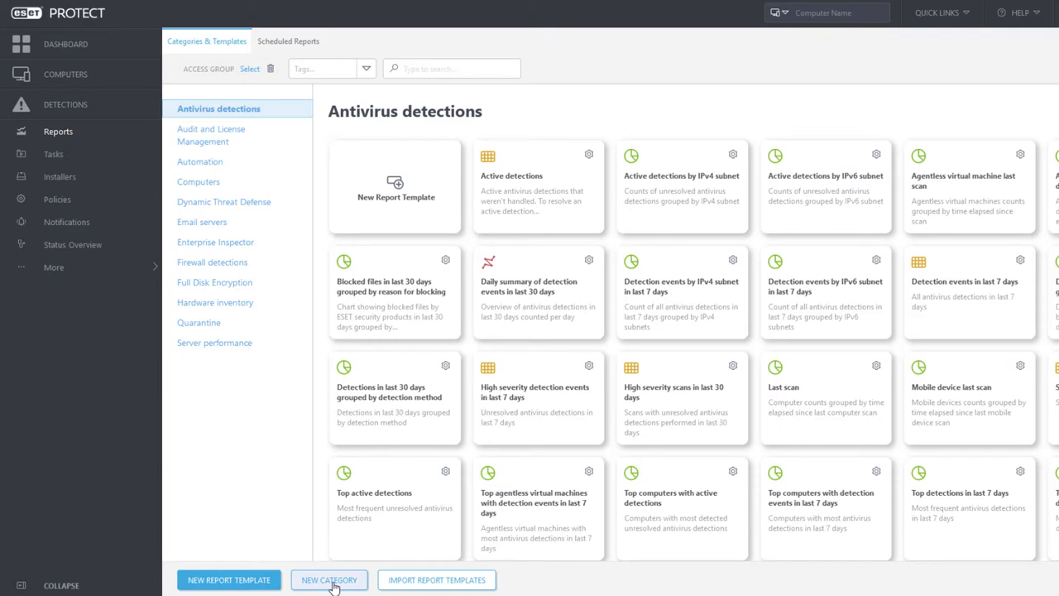
- Create a new report template category named 'MSP reports'
{"action": "left_click", "coordinate": [328, 579]}
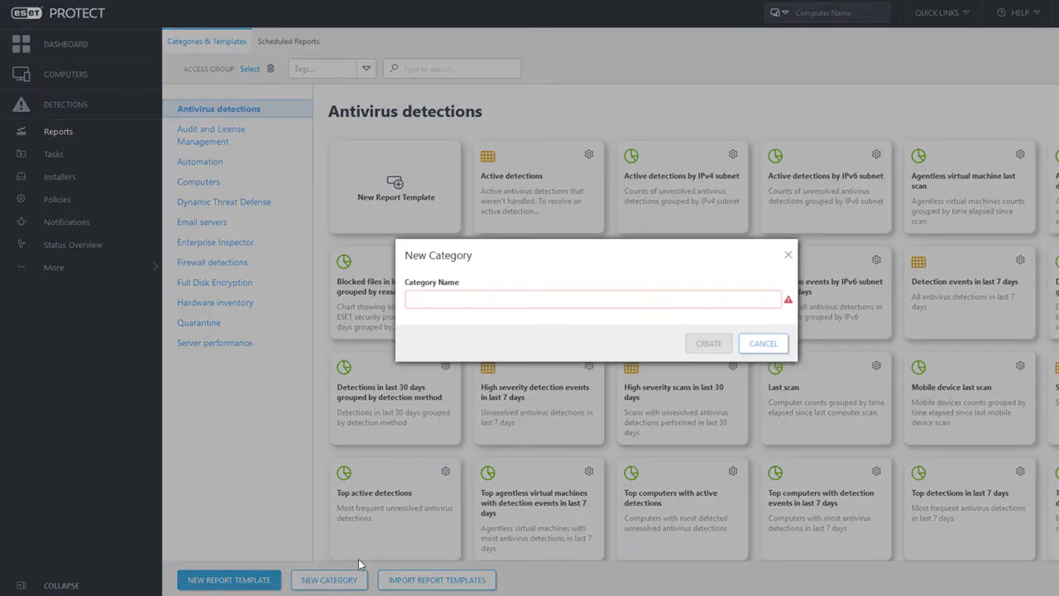
{"action": "left_click", "coordinate": [579, 299]}
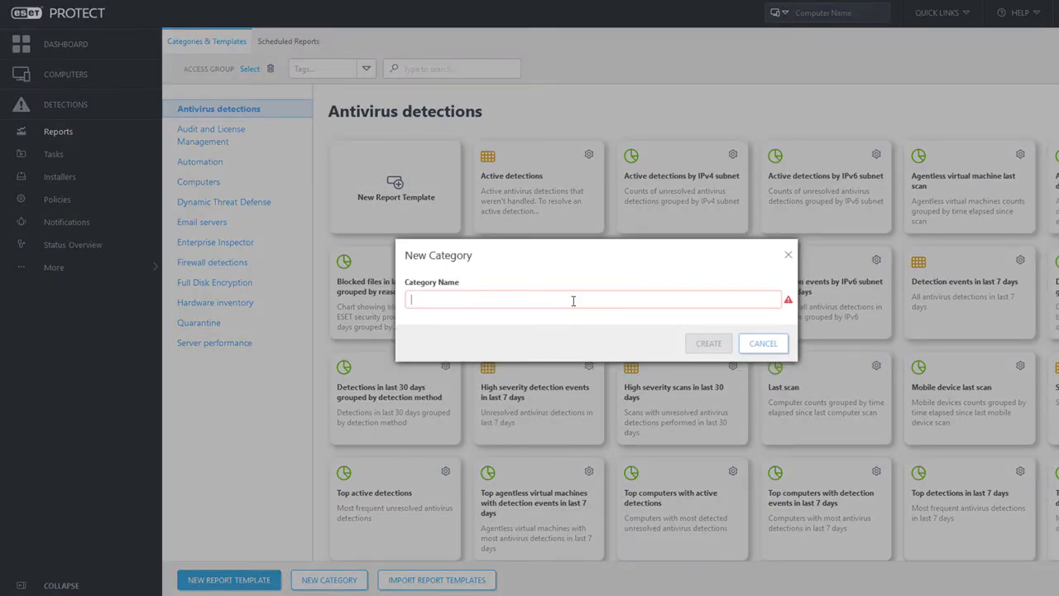
{"action": "type", "text": "MSP reports"}
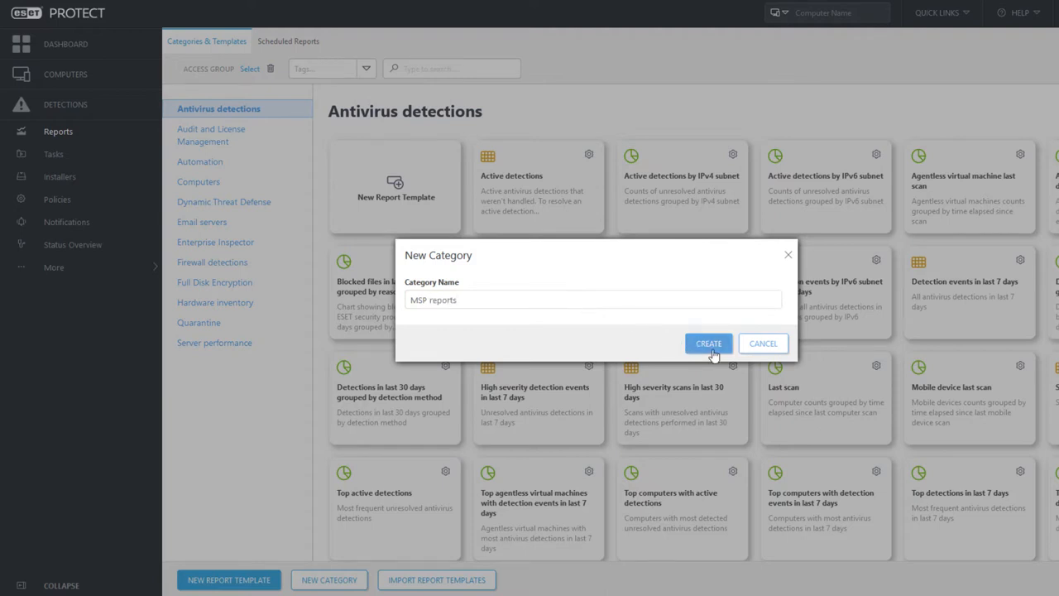
{"action": "left_click", "coordinate": [708, 343]}
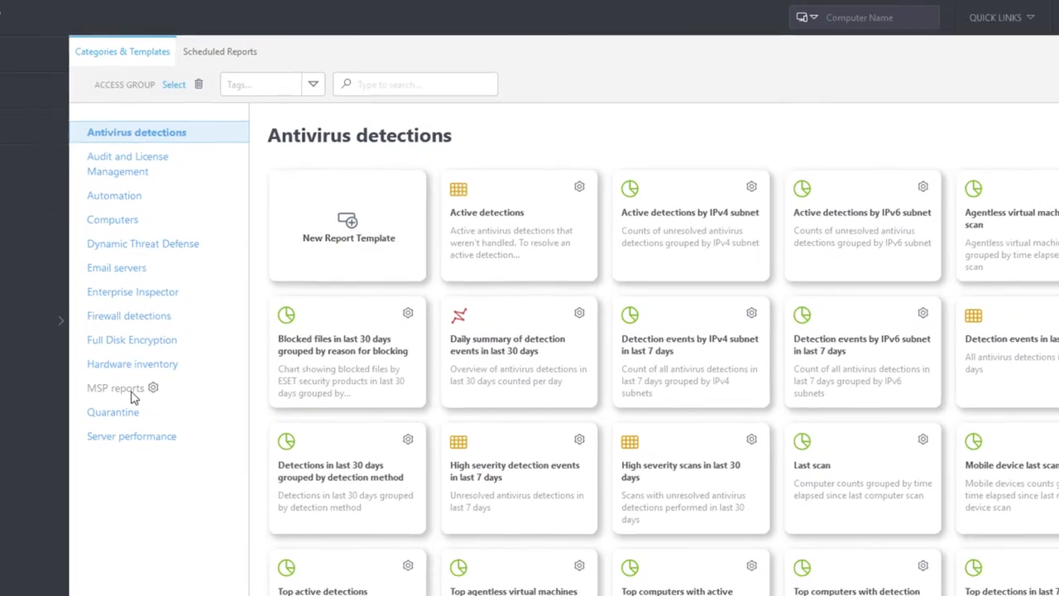
- Duplicate the Computer statuses overview template into the MSP reports category
{"action": "type", "text": "computer sta"}
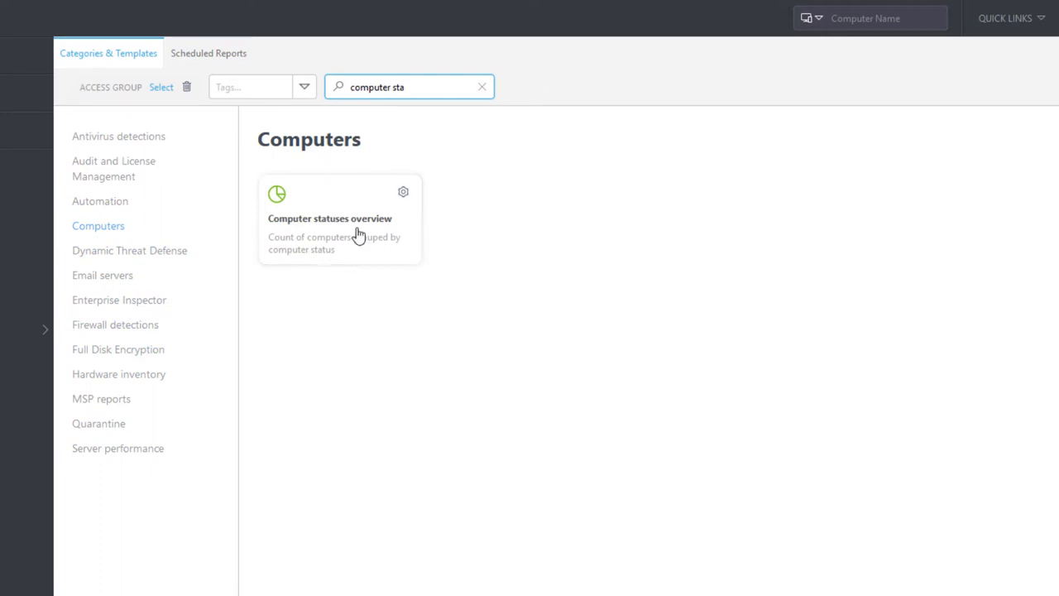
{"action": "left_click", "coordinate": [404, 192]}
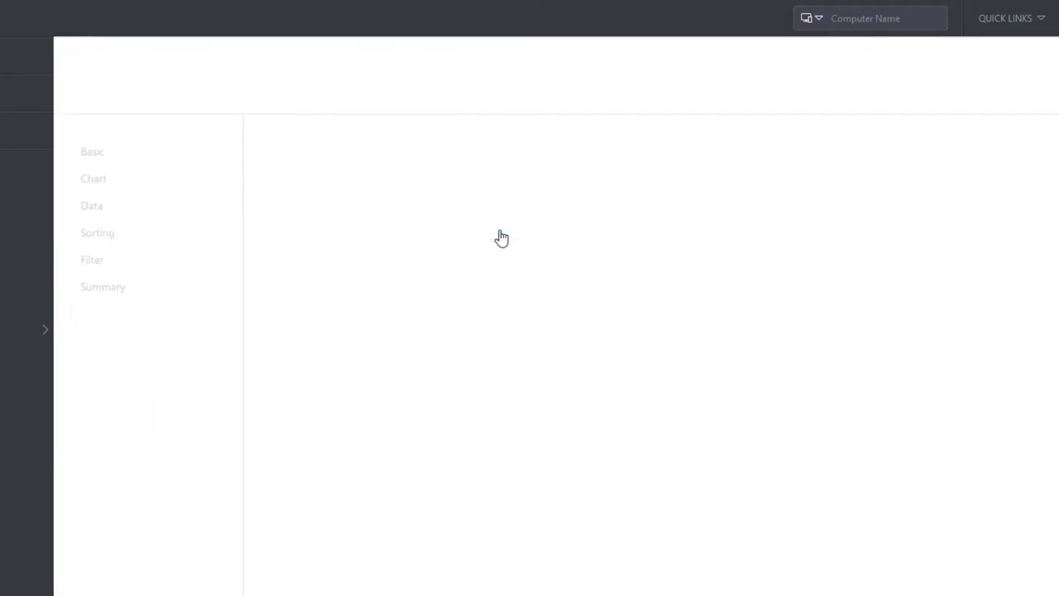
{"action": "left_click", "coordinate": [361, 314]}
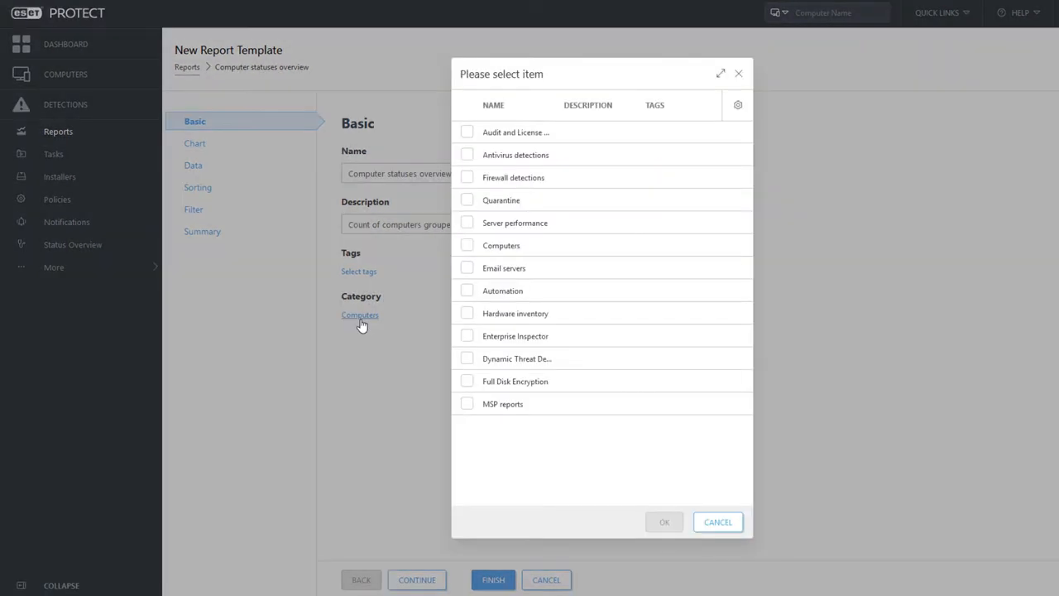
{"action": "left_click", "coordinate": [466, 404]}
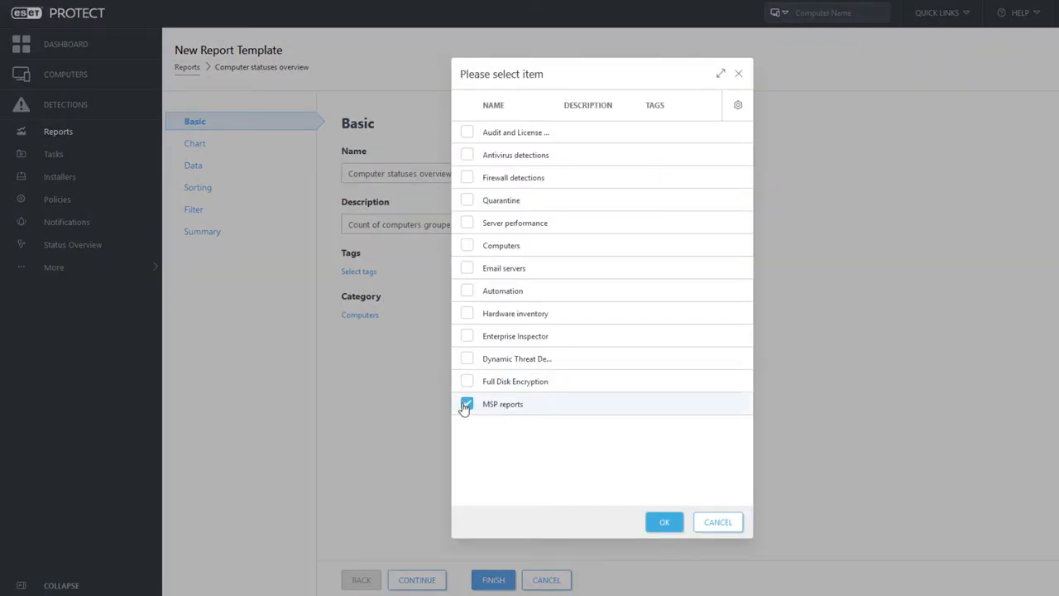
{"action": "left_click", "coordinate": [664, 522]}
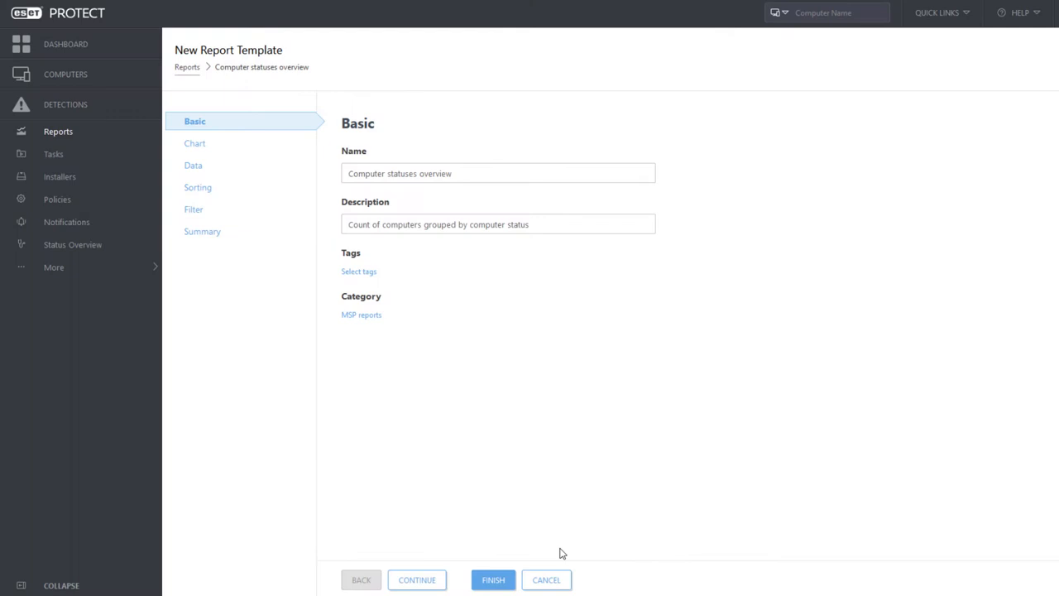
{"action": "left_click", "coordinate": [493, 579]}
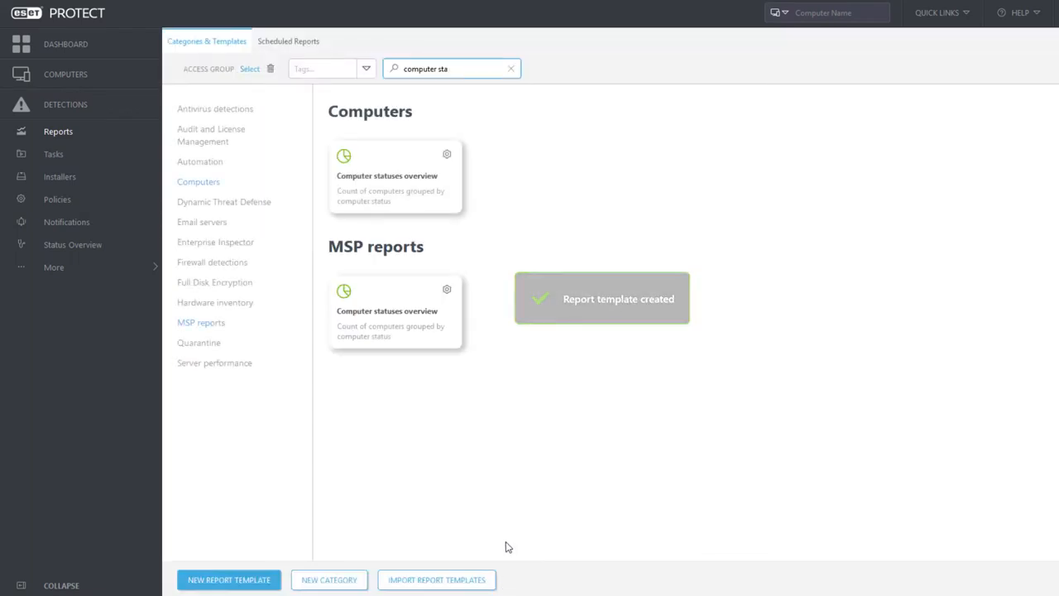
{"action": "left_click", "coordinate": [510, 69]}
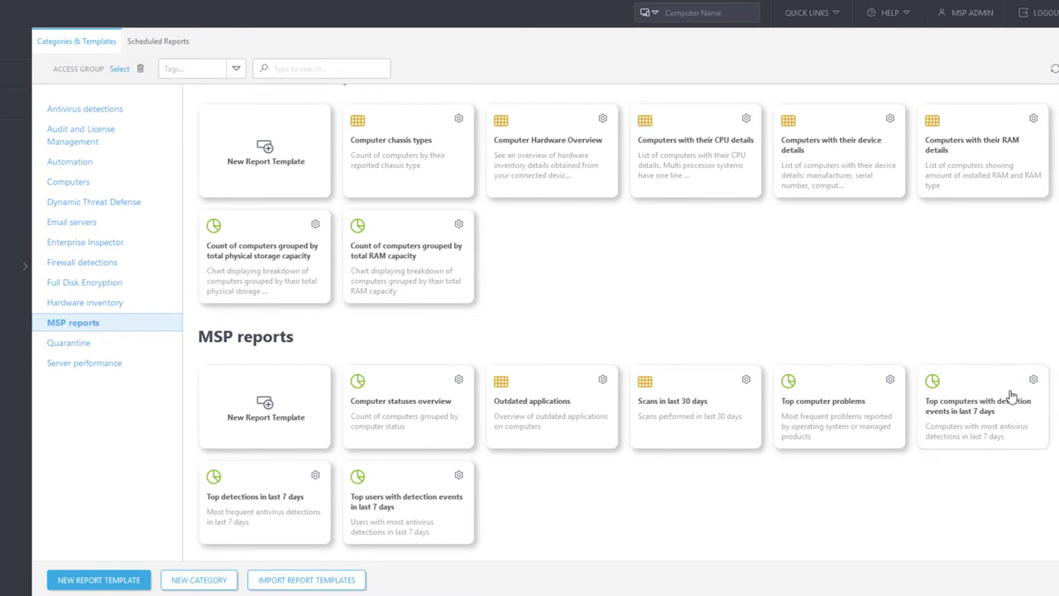
- Start editing the Top computers with detection events template in MSP reports
{"action": "left_click", "coordinate": [1033, 380]}
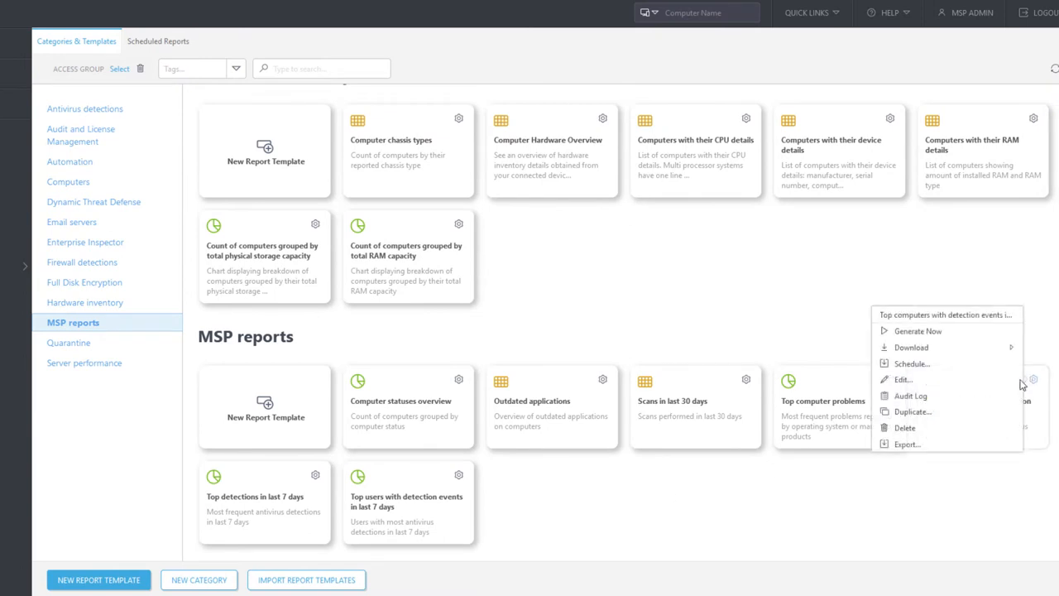
{"action": "left_click", "coordinate": [903, 379]}
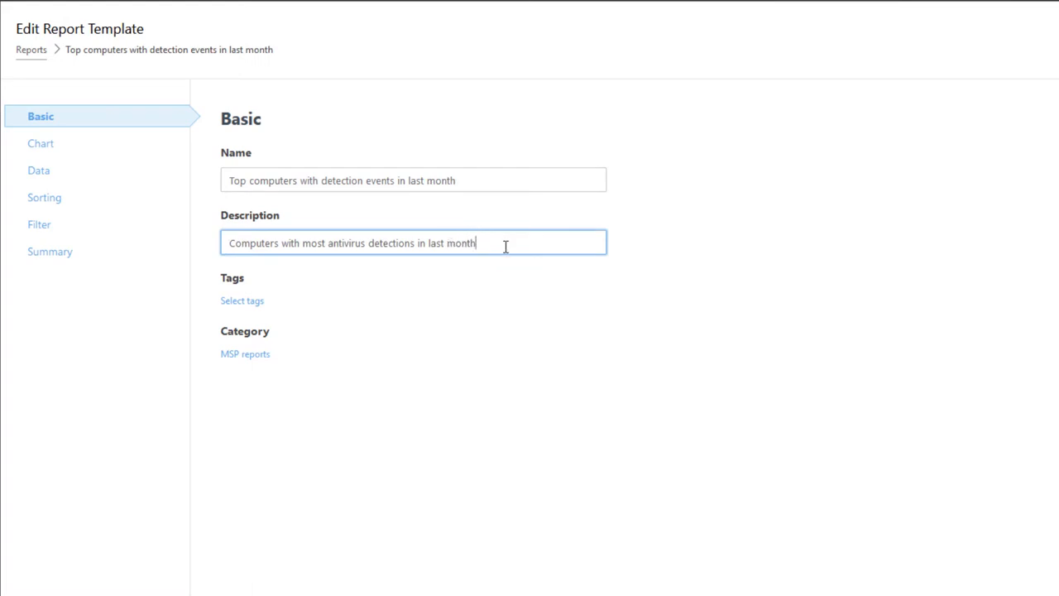
- Set the detection time interval filter to the Last month preset
{"action": "left_click", "coordinate": [40, 225]}
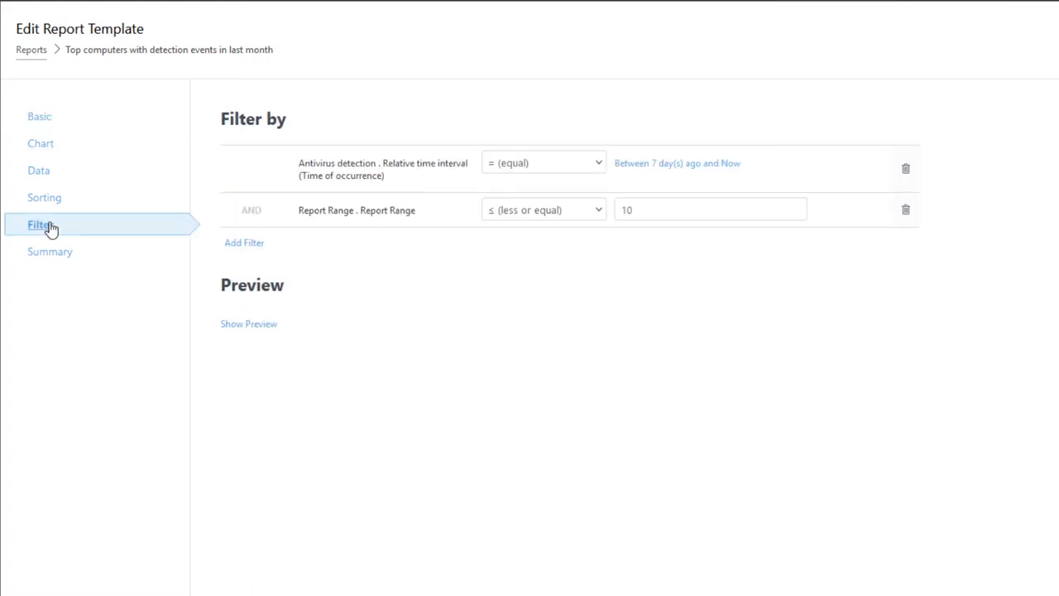
{"action": "left_click", "coordinate": [677, 162]}
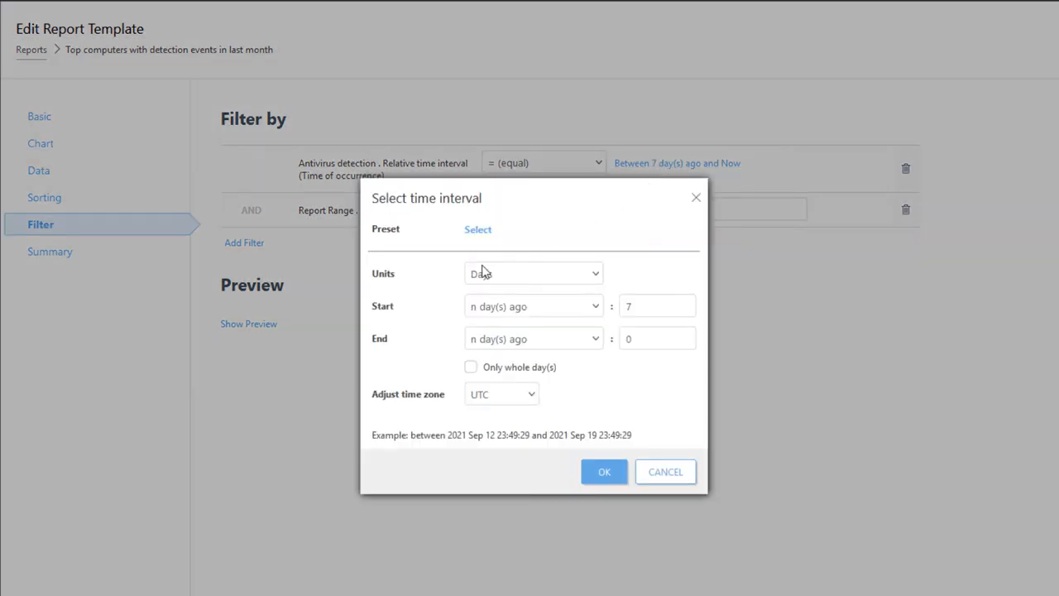
{"action": "left_click", "coordinate": [532, 273]}
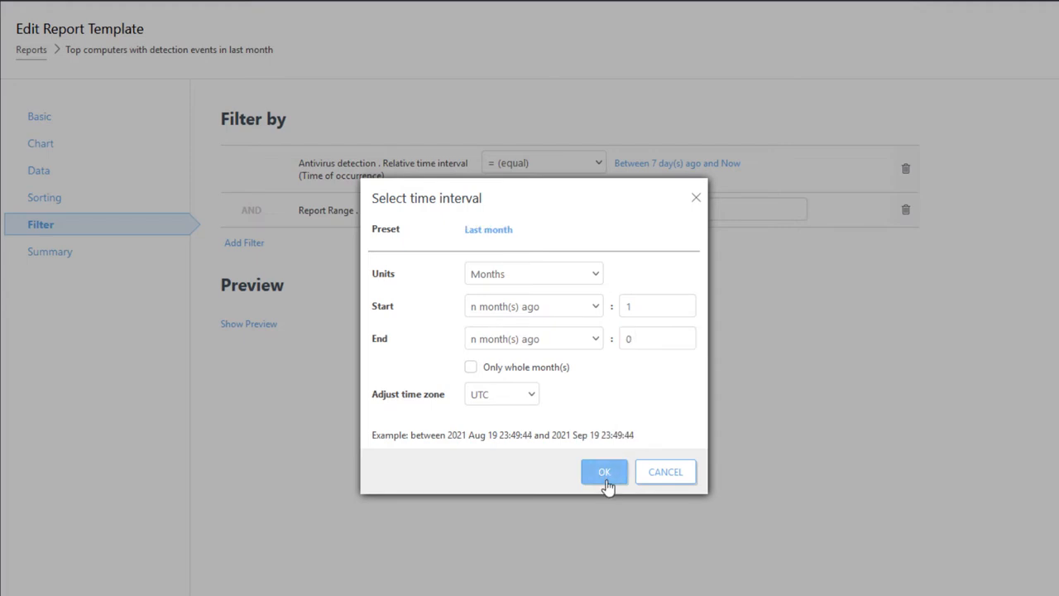
{"action": "left_click", "coordinate": [604, 472]}
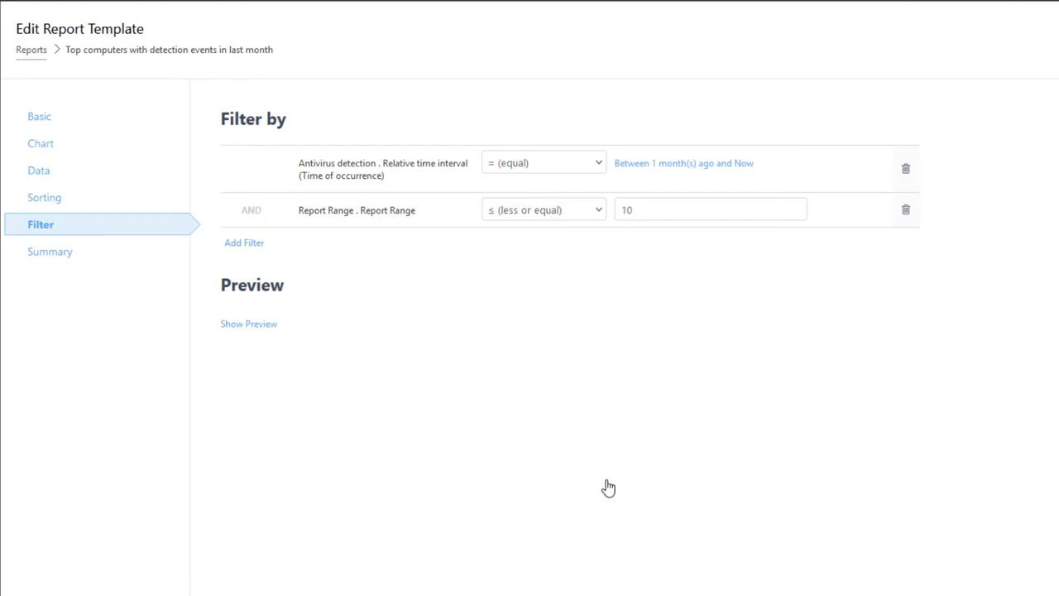
- Add a Static group filter set to Colours Ltd. under MSP and save the template
{"action": "left_click", "coordinate": [245, 242]}
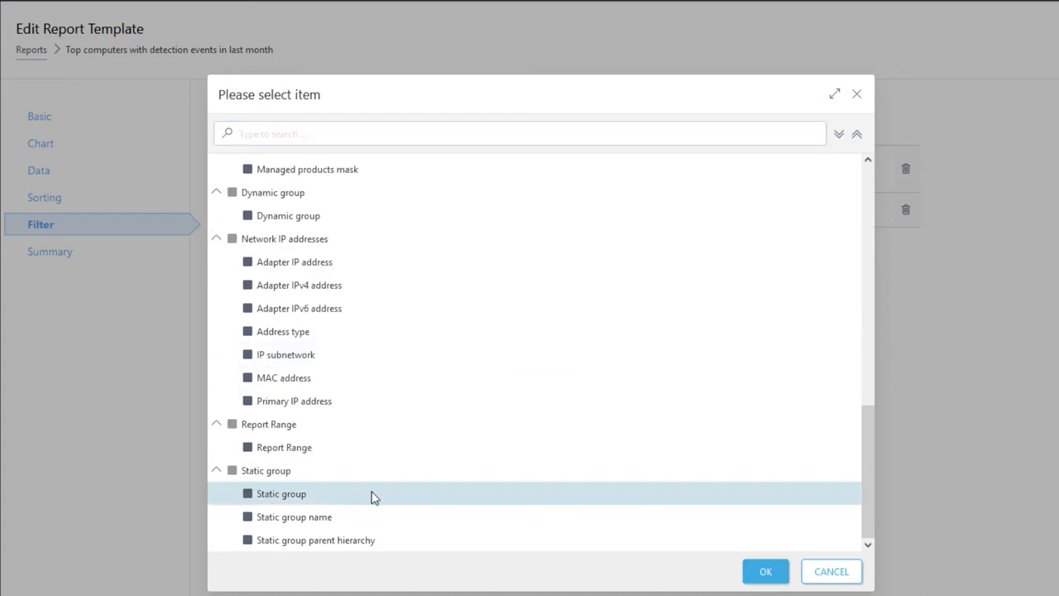
{"action": "left_click", "coordinate": [764, 571]}
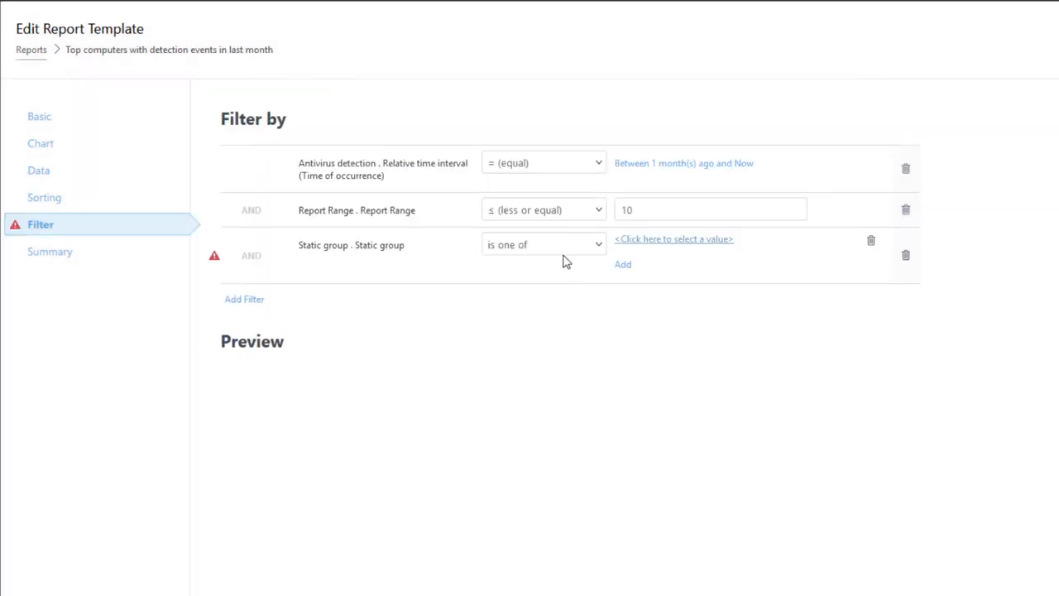
{"action": "left_click", "coordinate": [674, 239]}
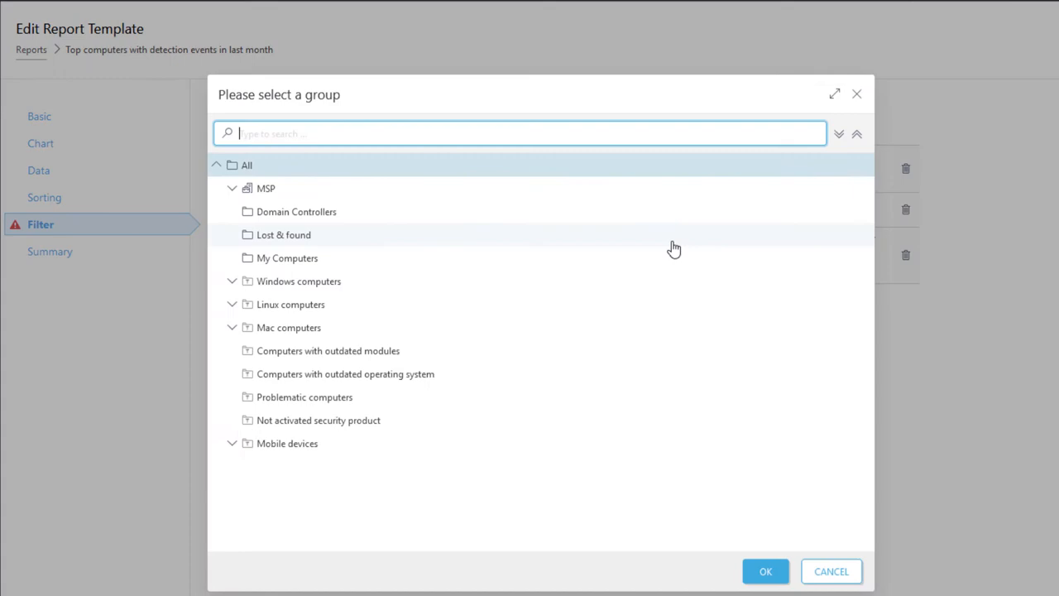
{"action": "left_click", "coordinate": [231, 188]}
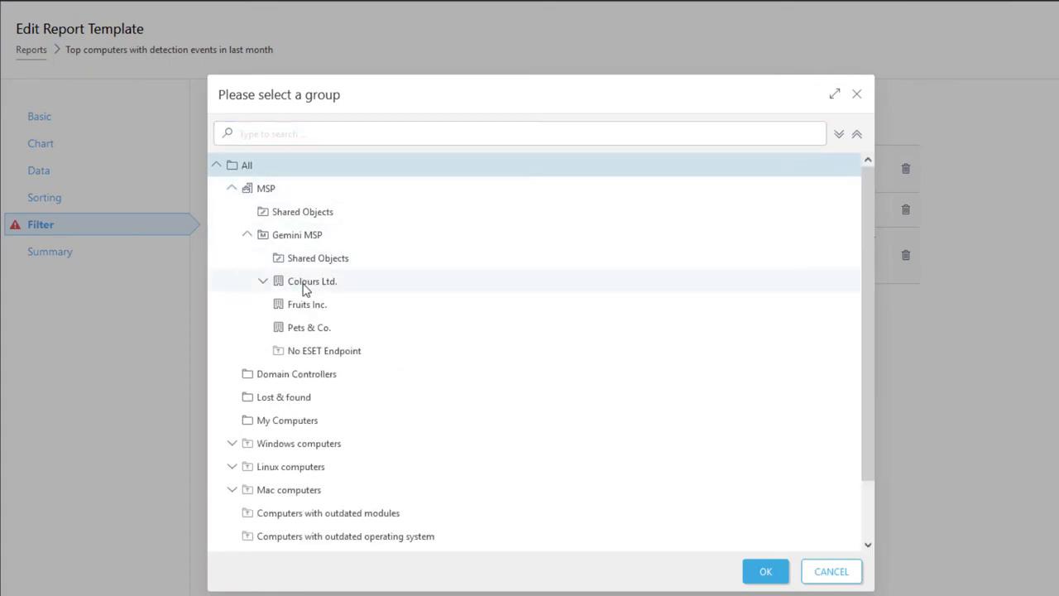
{"action": "left_click", "coordinate": [765, 571]}
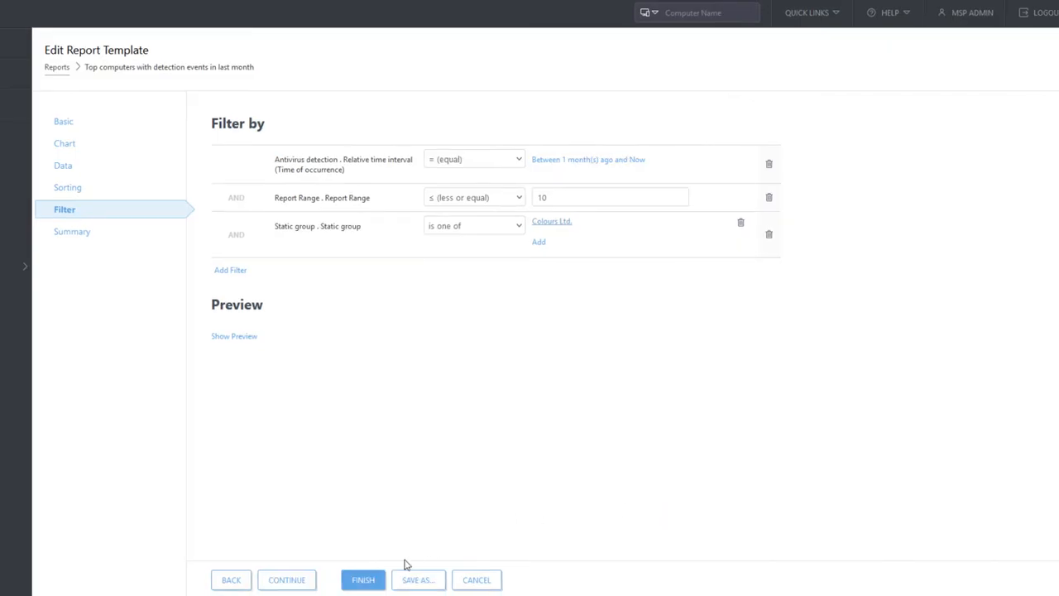
{"action": "left_click", "coordinate": [363, 579]}
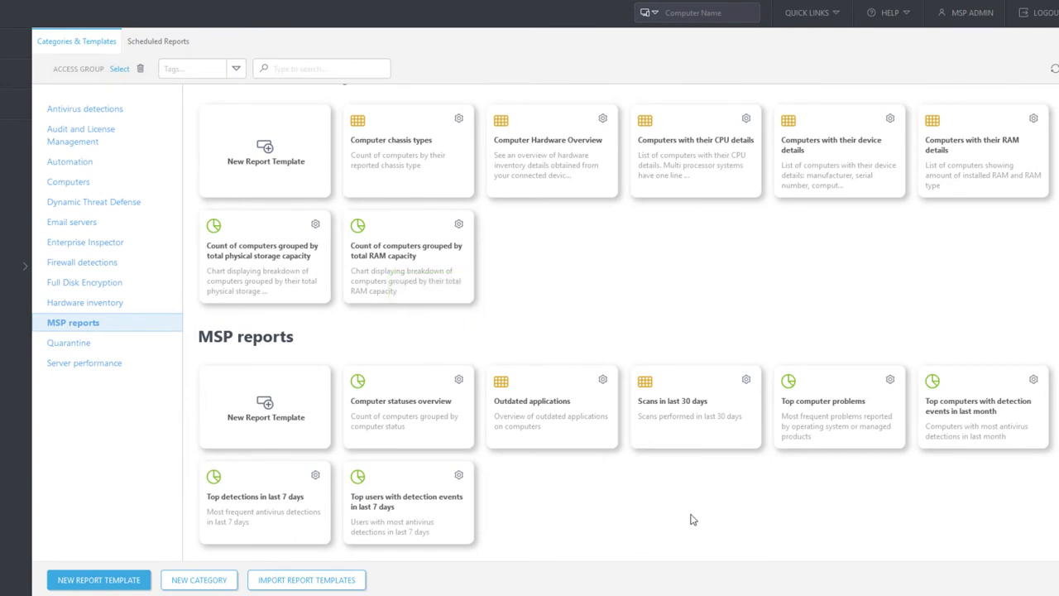
- Open the Schedule Report wizard for the last-month detections template
{"action": "left_click", "coordinate": [1033, 379]}
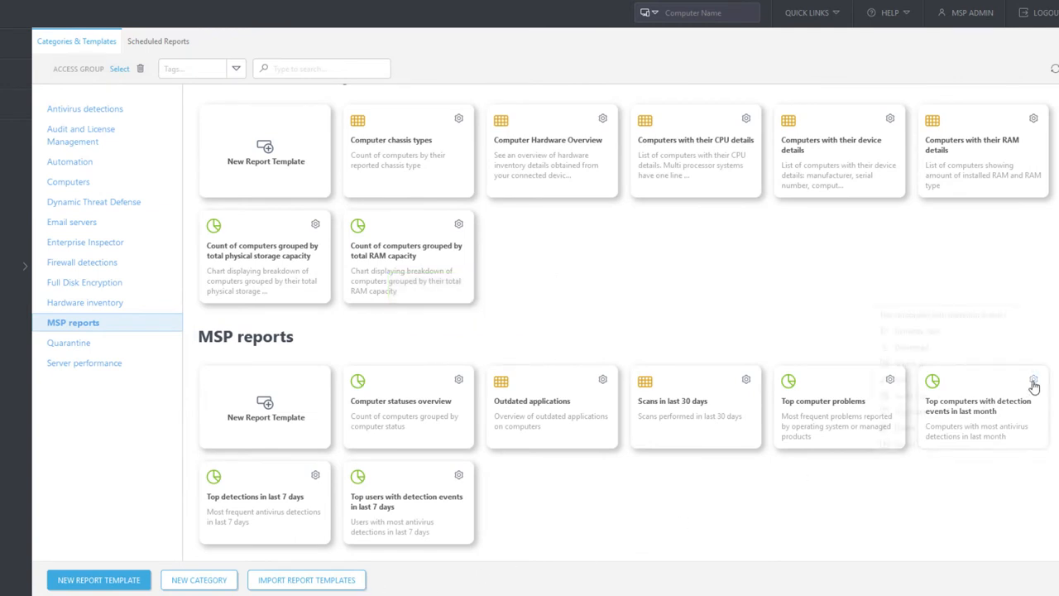
{"action": "left_click", "coordinate": [1032, 379]}
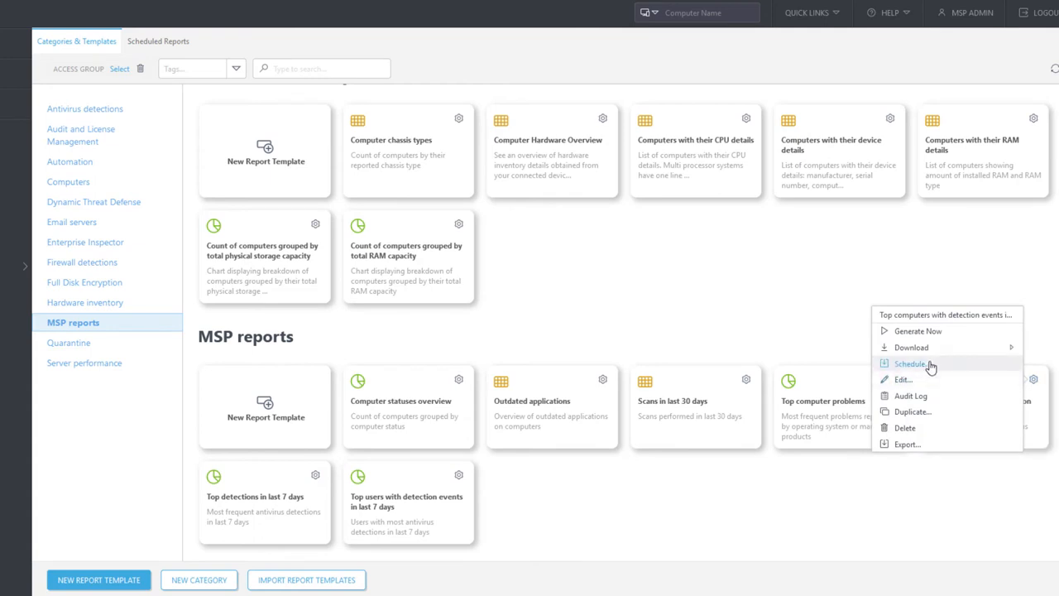
{"action": "left_click", "coordinate": [910, 365]}
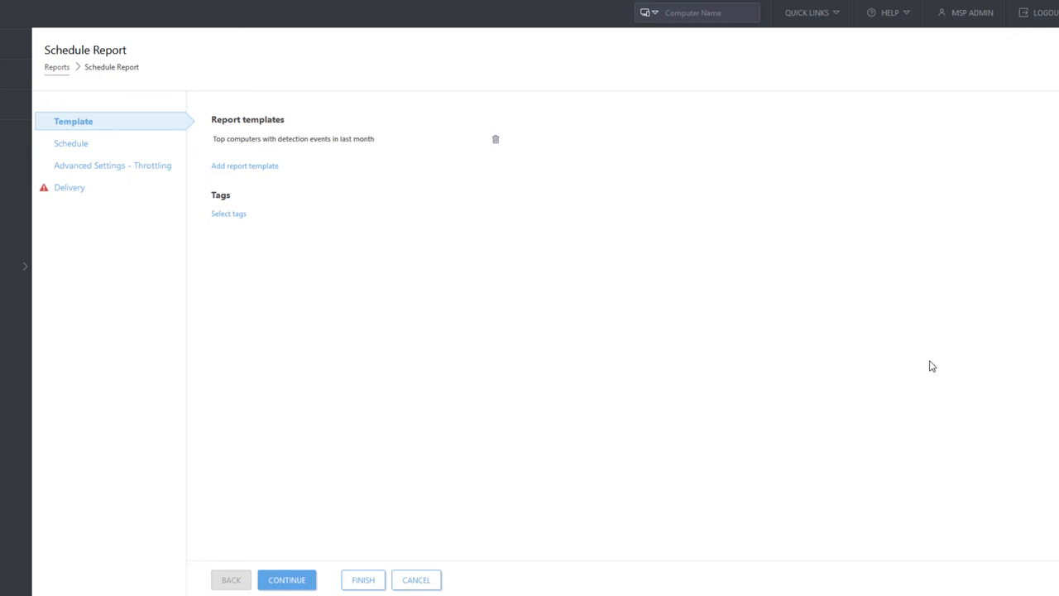
{"action": "mouse_move", "coordinate": [189, 194]}
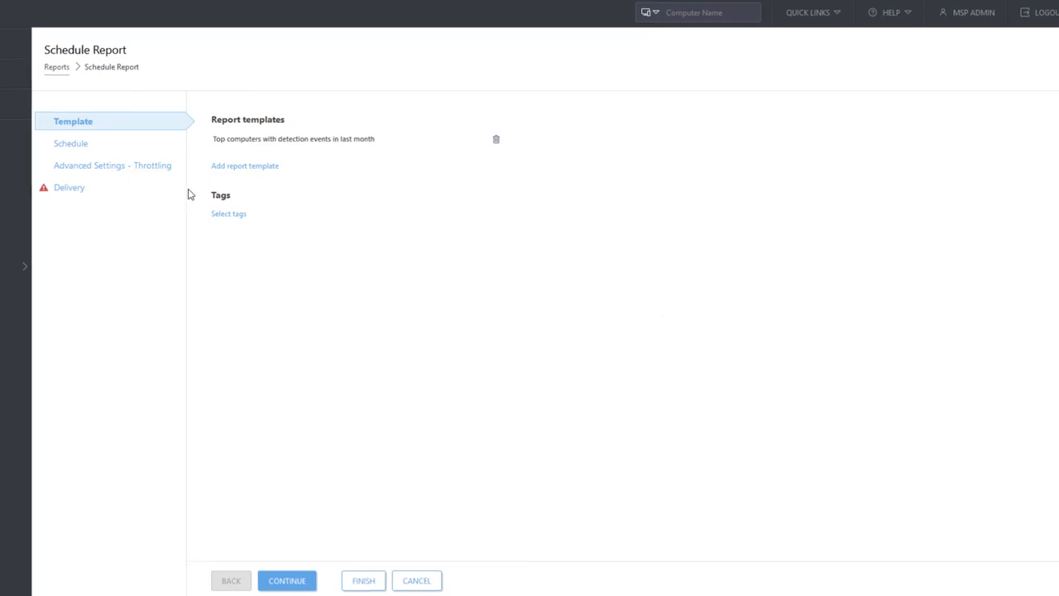
- Set a Monthly trigger for every month, repeating on the first Monday
{"action": "left_click", "coordinate": [69, 142]}
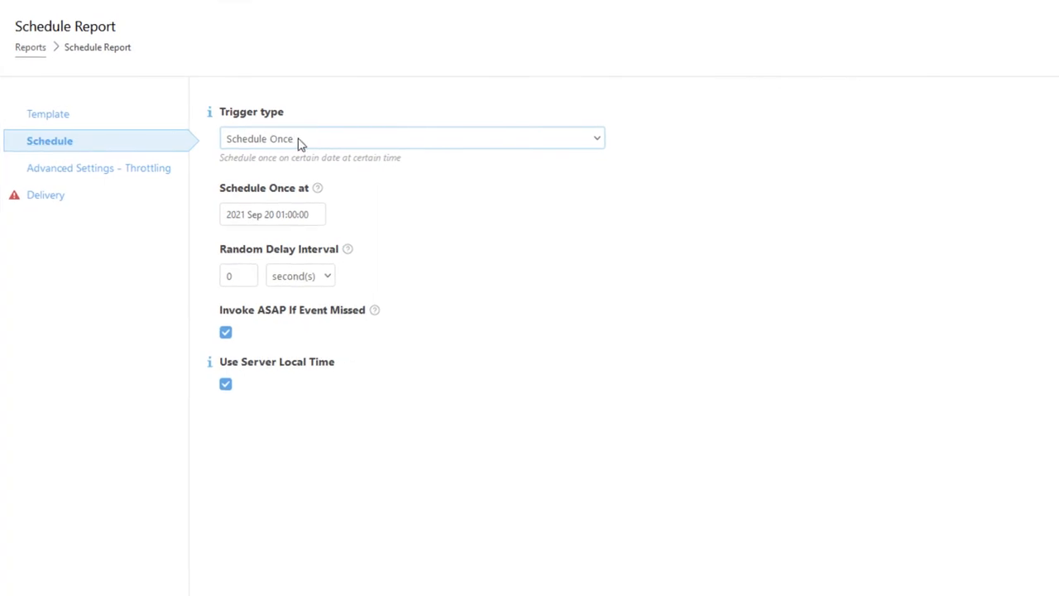
{"action": "left_click", "coordinate": [411, 139]}
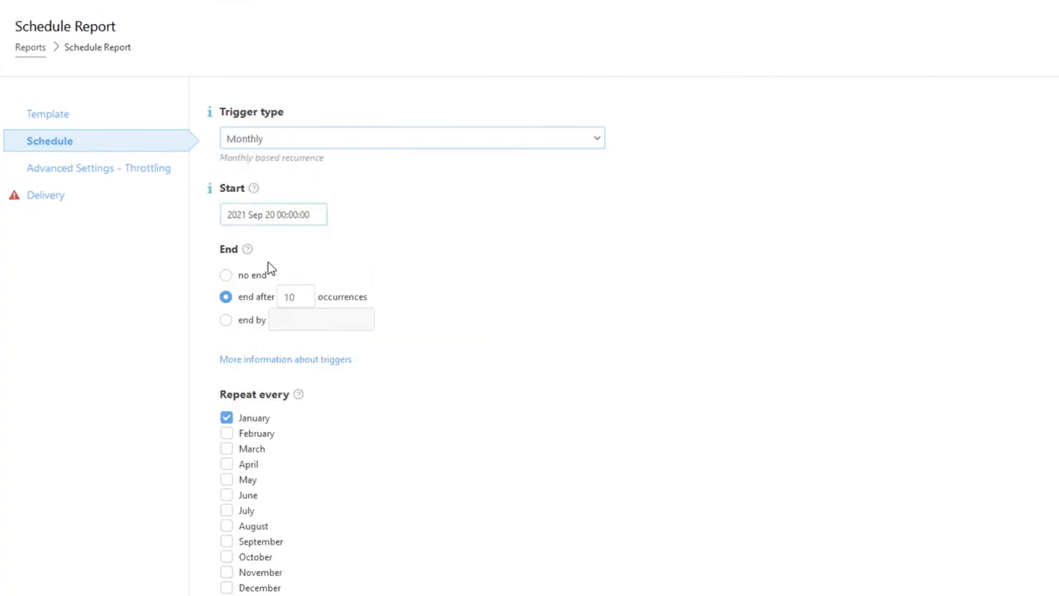
{"action": "left_click", "coordinate": [273, 215]}
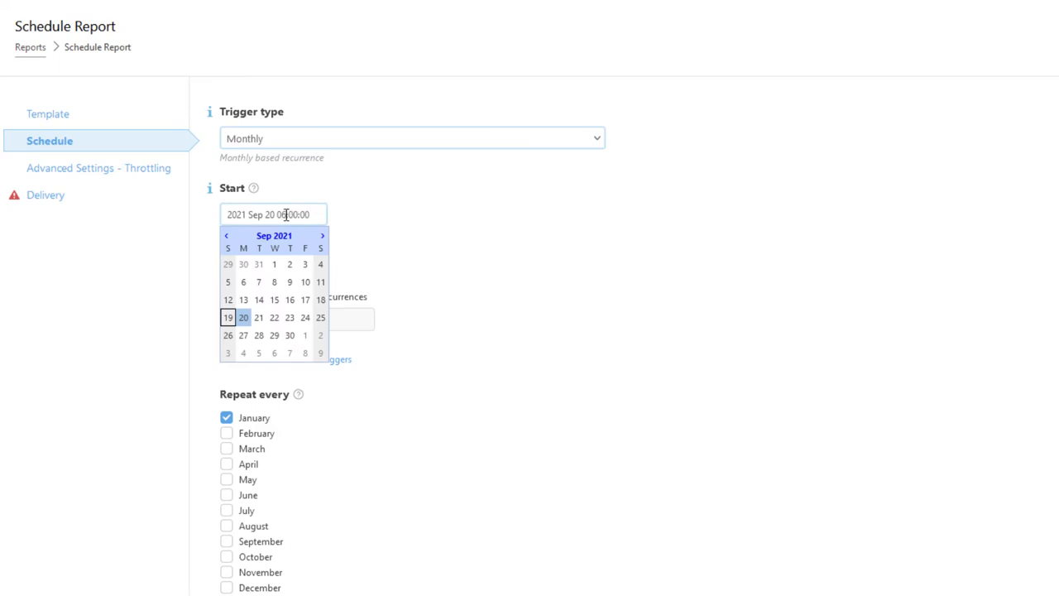
{"action": "left_click", "coordinate": [225, 275]}
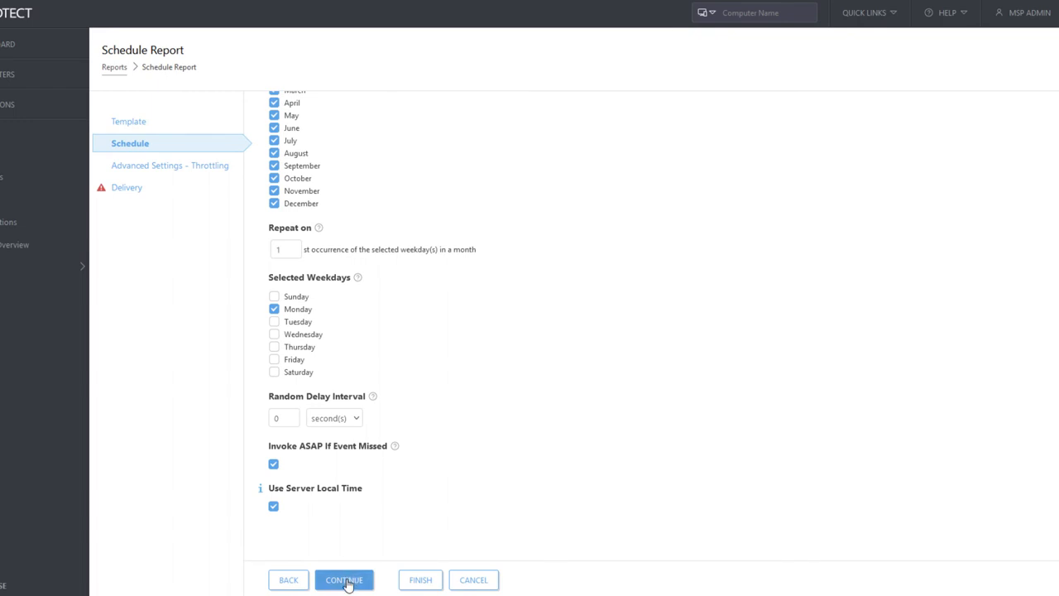
- Enable email delivery to the Colours customer address with PDF output and finish the schedule
{"action": "left_click", "coordinate": [344, 580]}
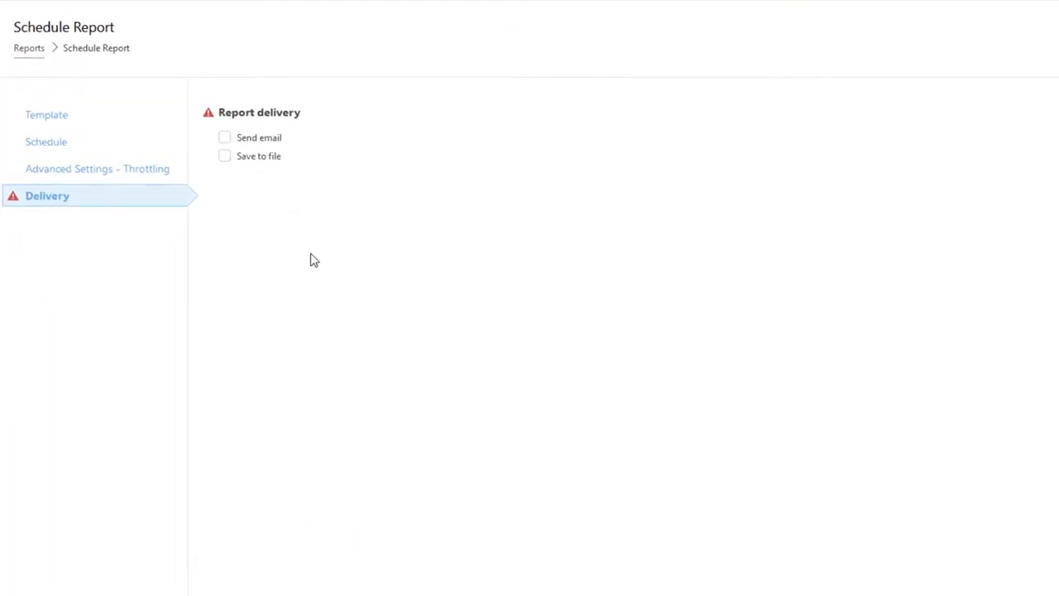
{"action": "left_click", "coordinate": [226, 137]}
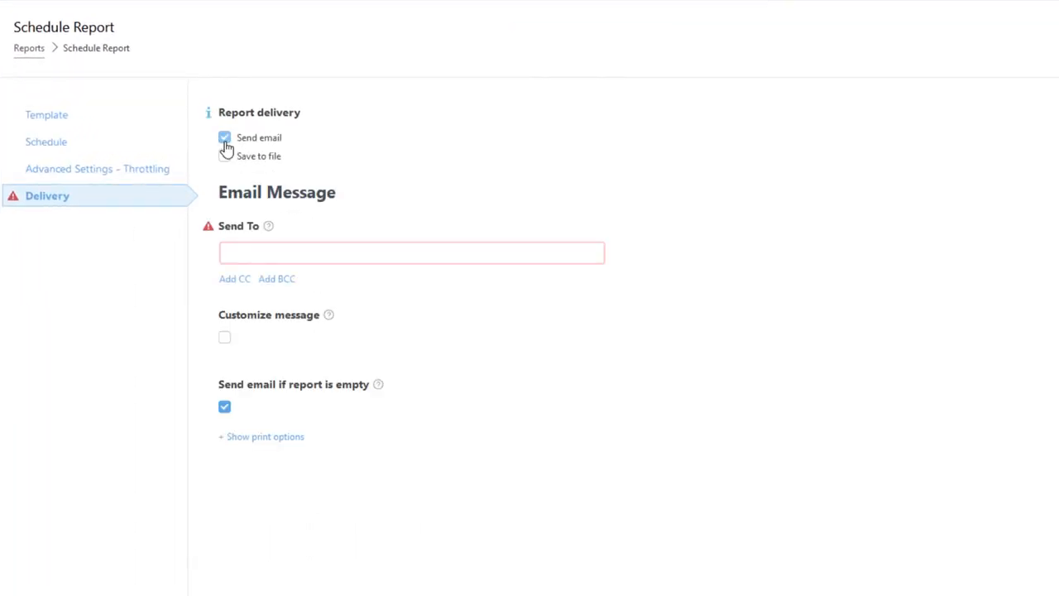
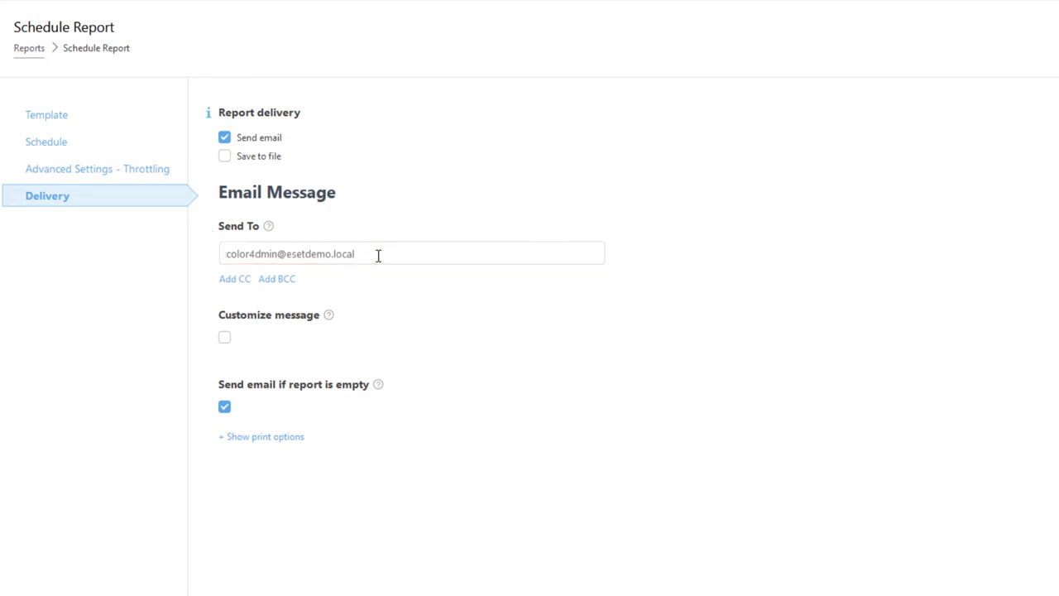
{"action": "left_click", "coordinate": [225, 338]}
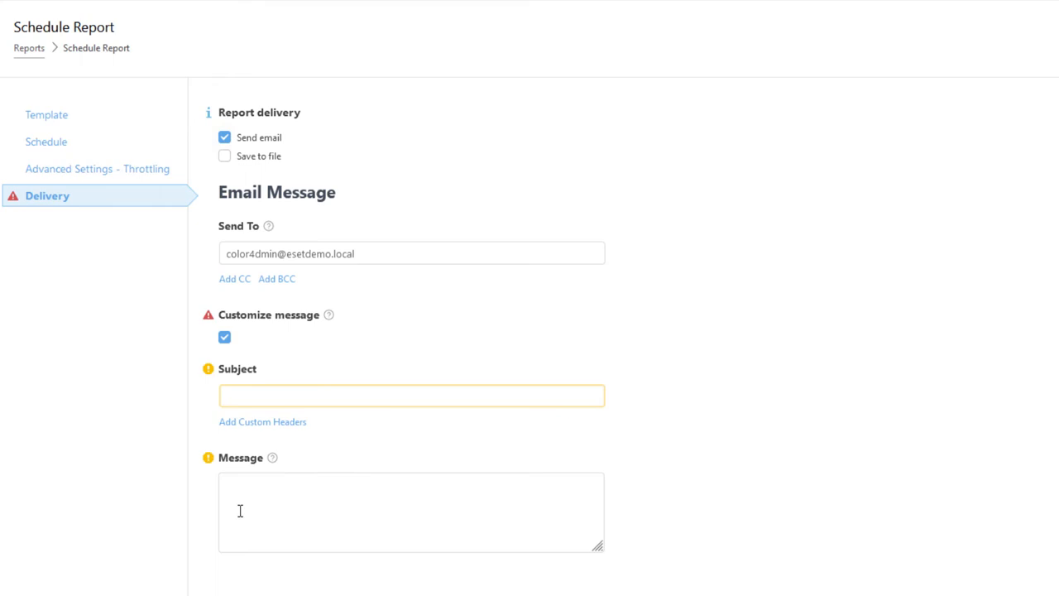
{"action": "left_click", "coordinate": [225, 338]}
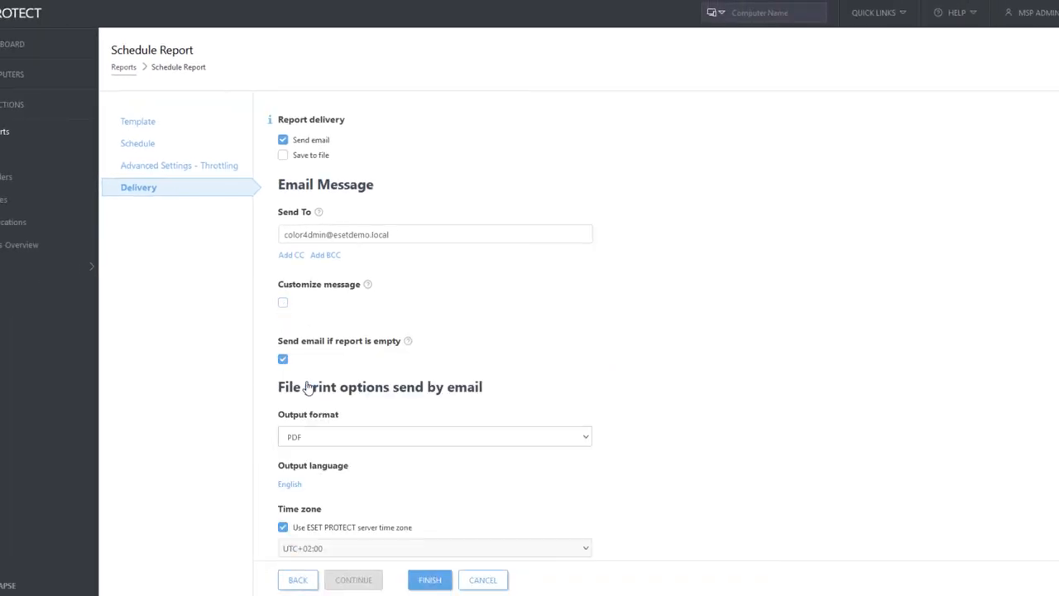
{"action": "left_click", "coordinate": [433, 316]}
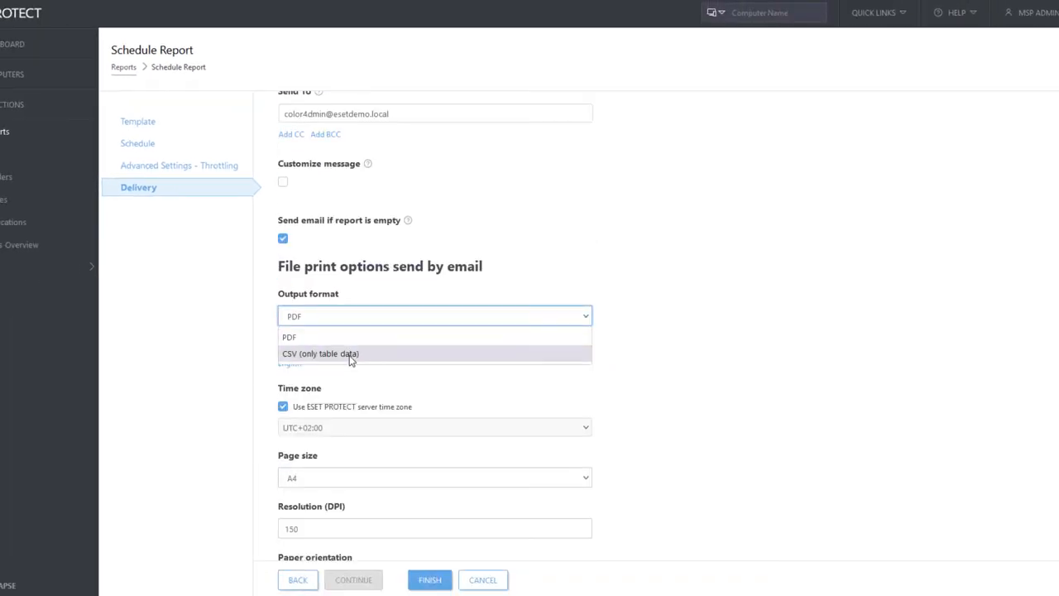
{"action": "scroll", "scroll_direction": "down", "scroll_amount": 3}
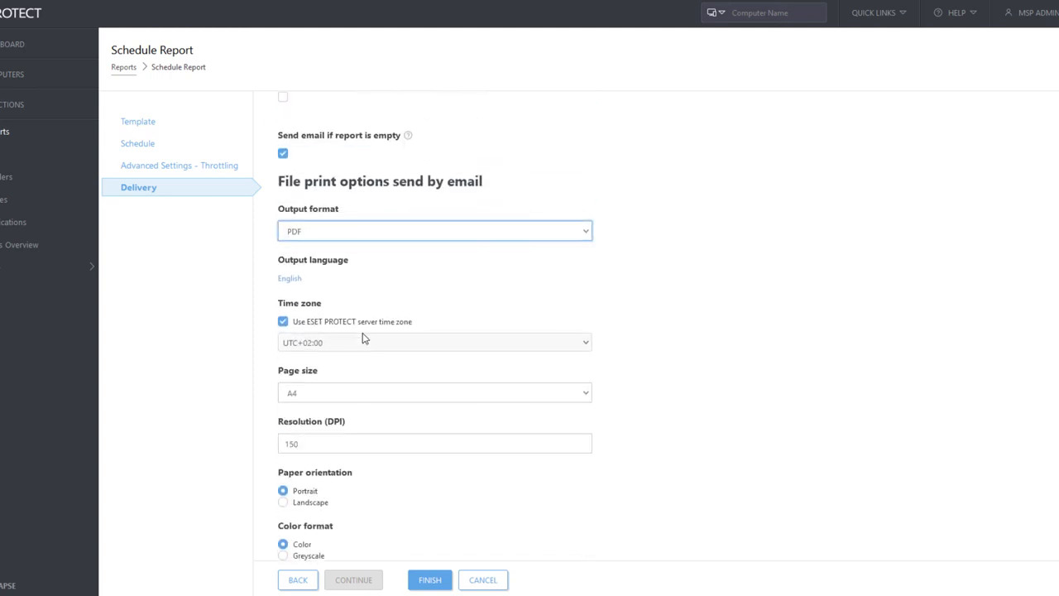
{"action": "left_click", "coordinate": [431, 579]}
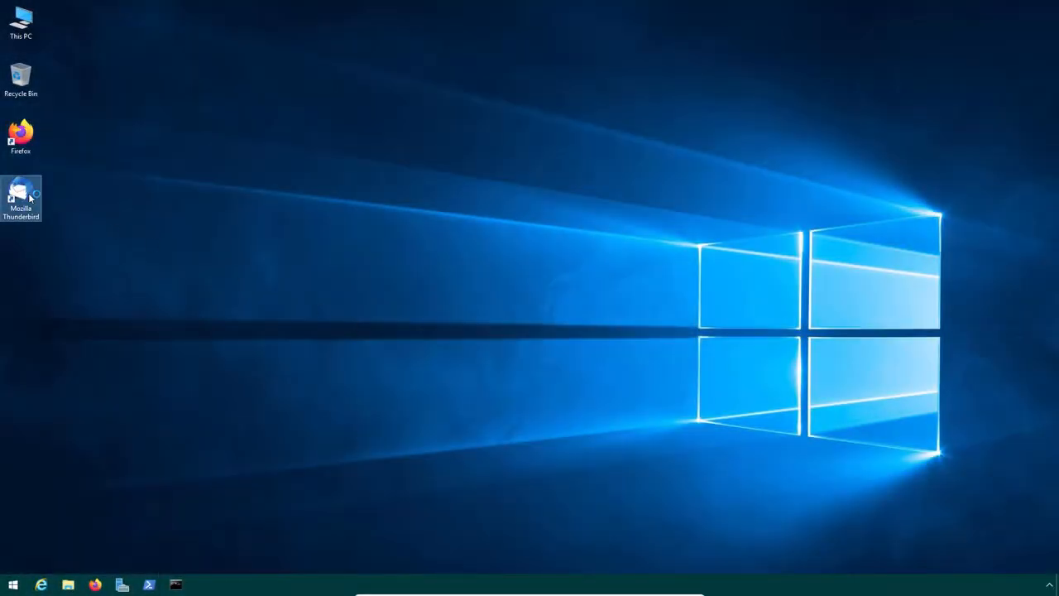
- Launch Mozilla Thunderbird to view the emailed ESET PROTECT report with its PDF attachment
{"action": "double_click", "coordinate": [20, 198]}
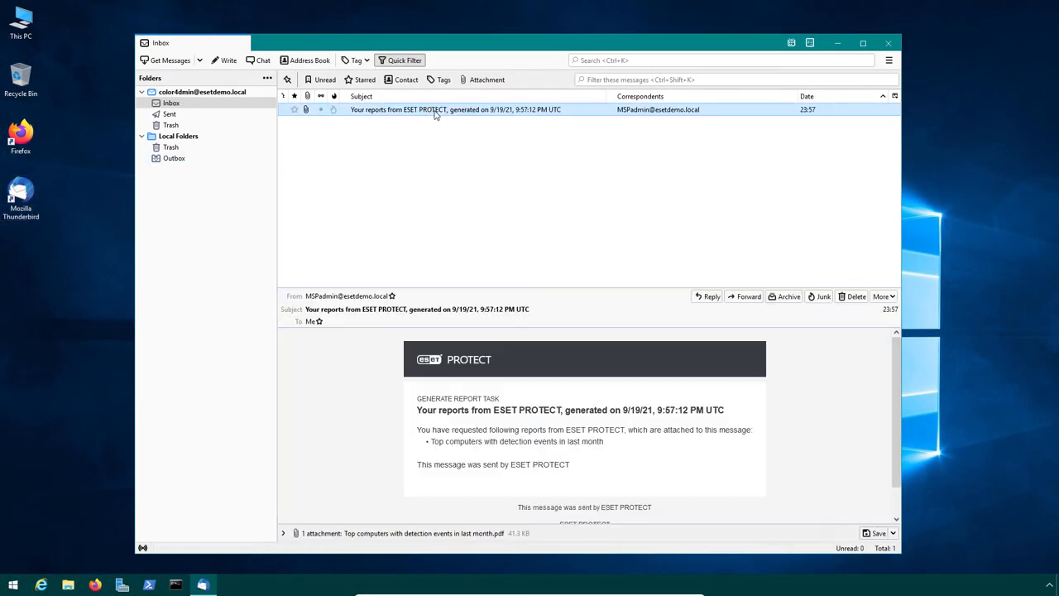